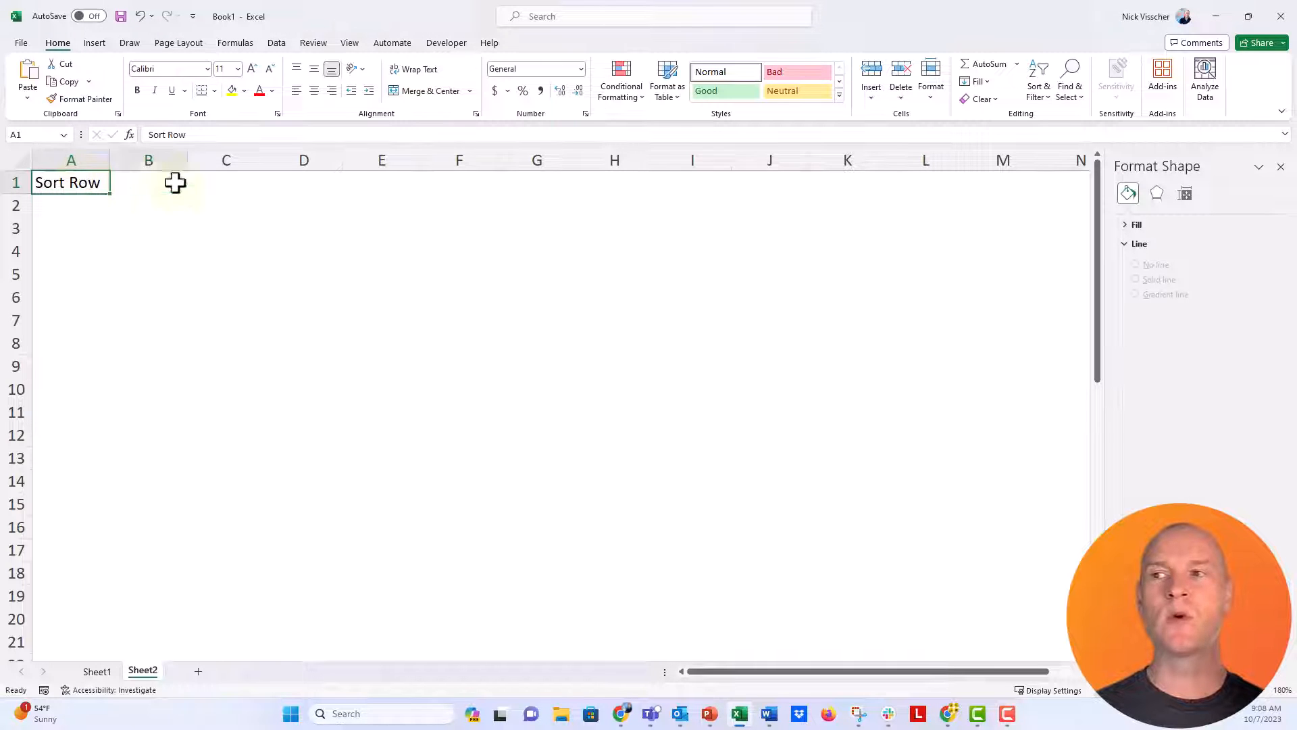
- Shade row 2 across columns A to N with yellow, then change it to light blue
drag(70, 182, 536, 183)
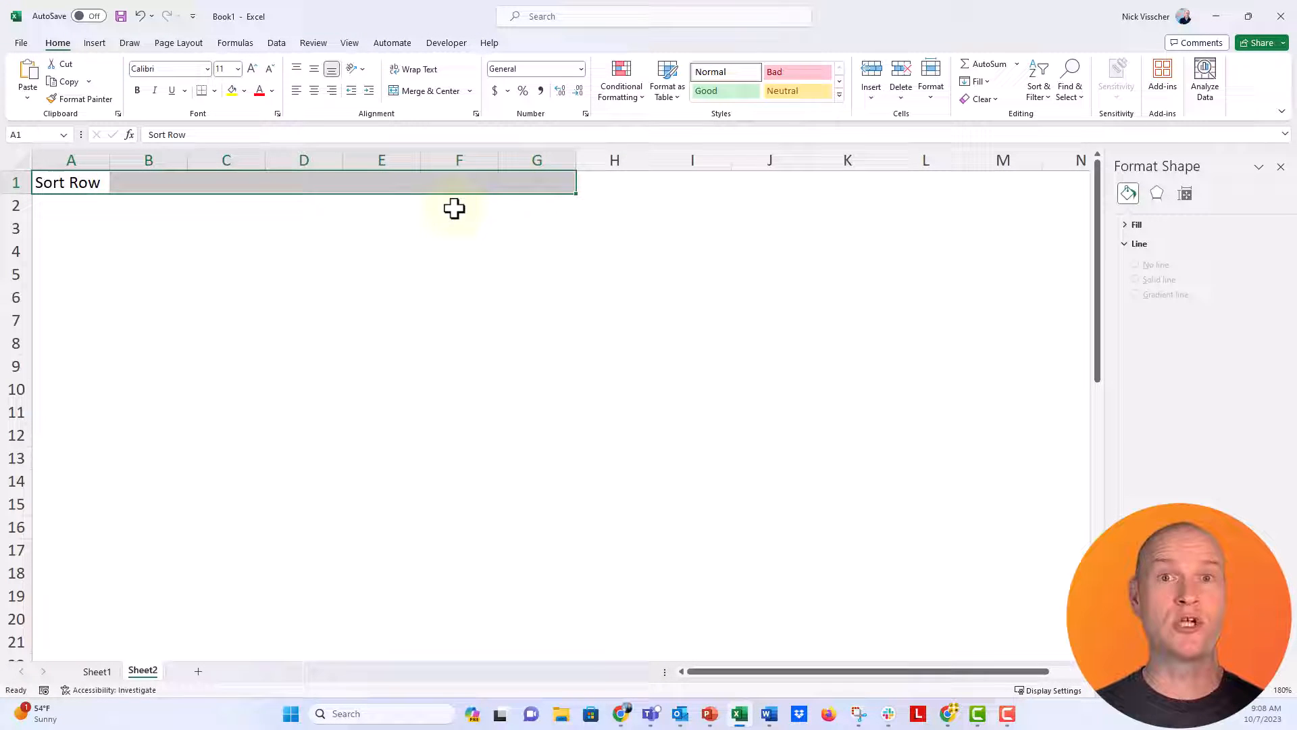
mouse_move(221, 220)
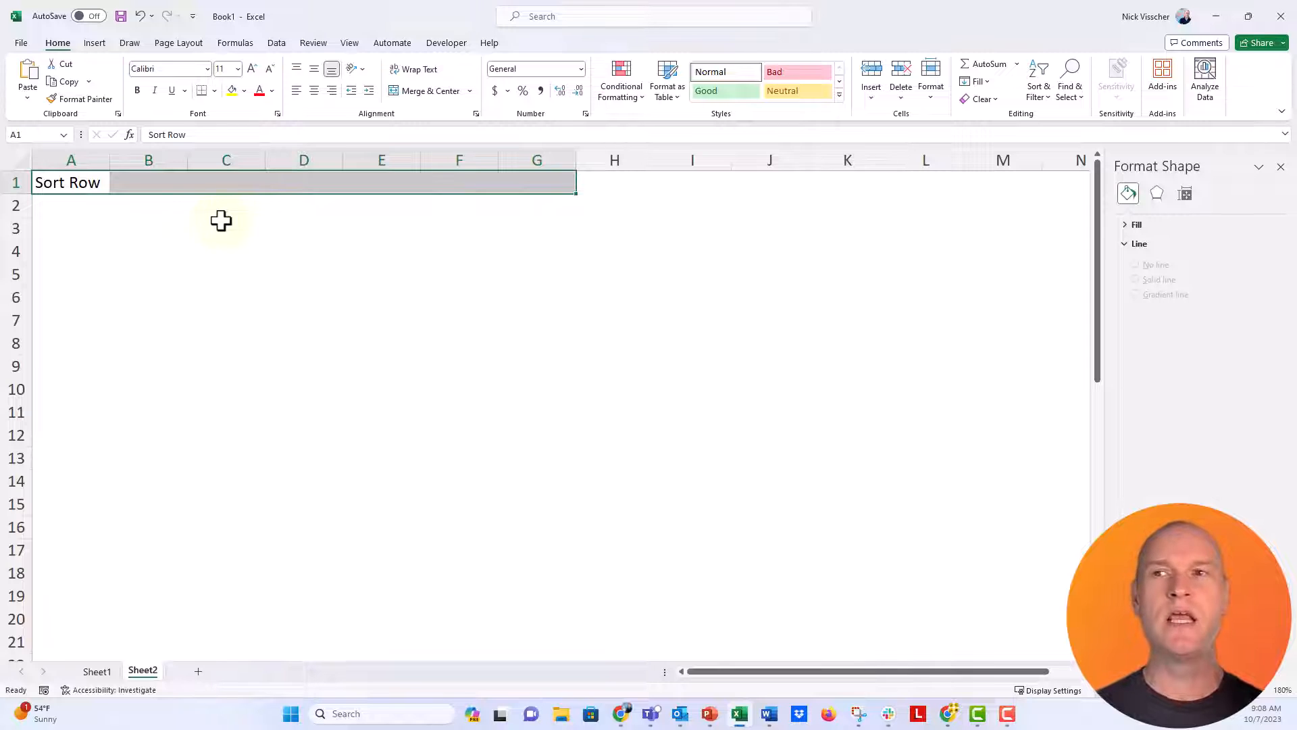
click(71, 205)
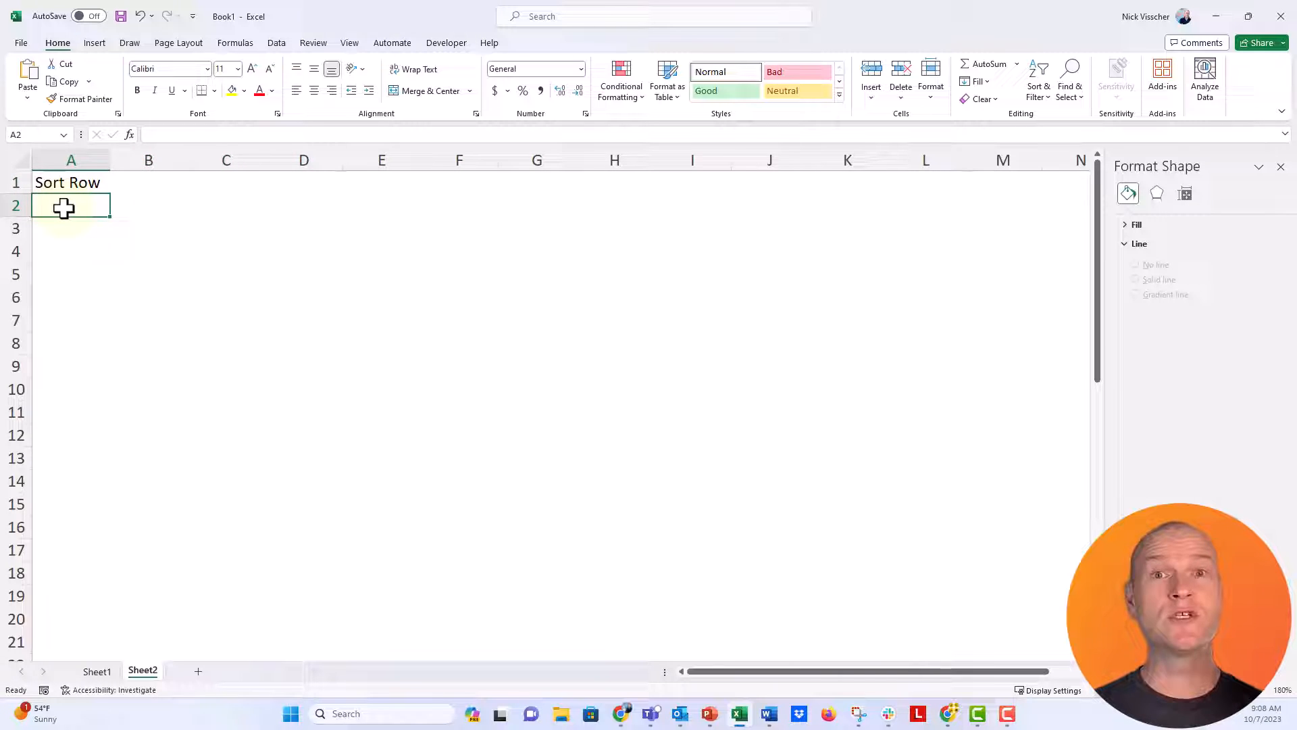
drag(63, 205, 270, 206)
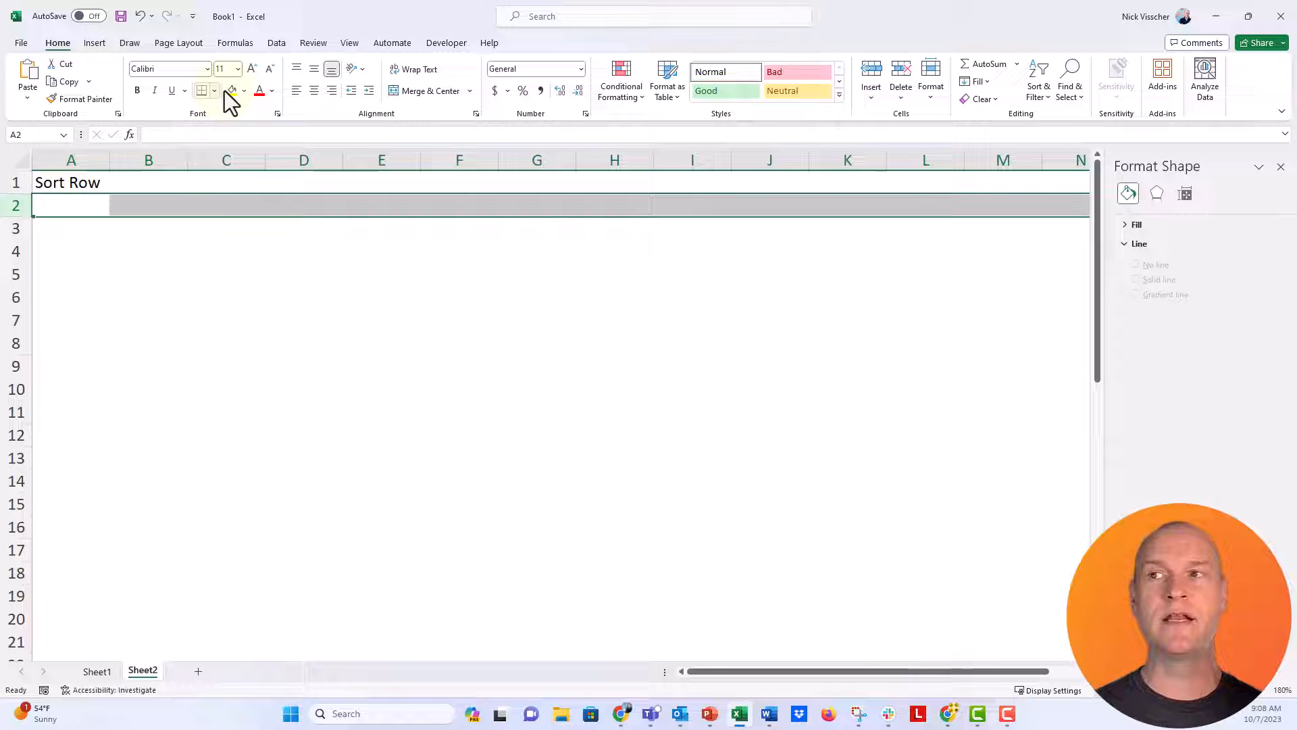
click(231, 91)
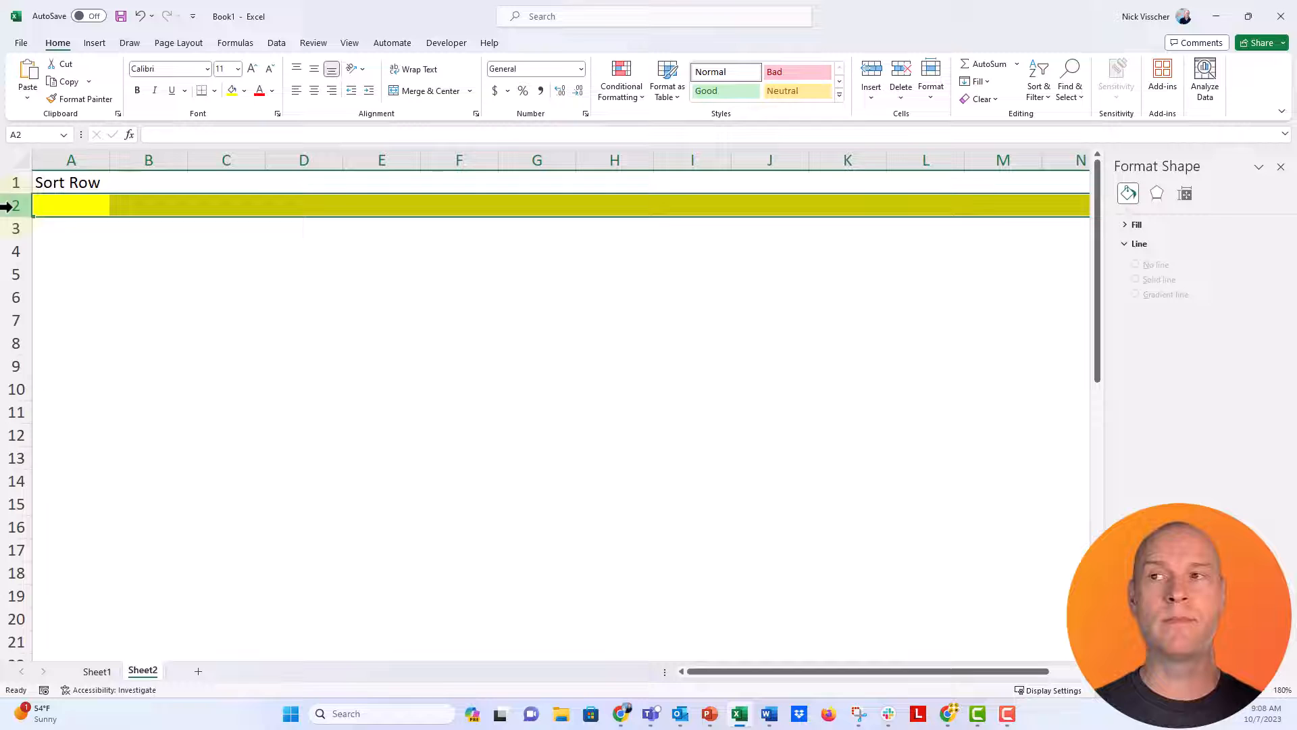
mouse_move(232, 91)
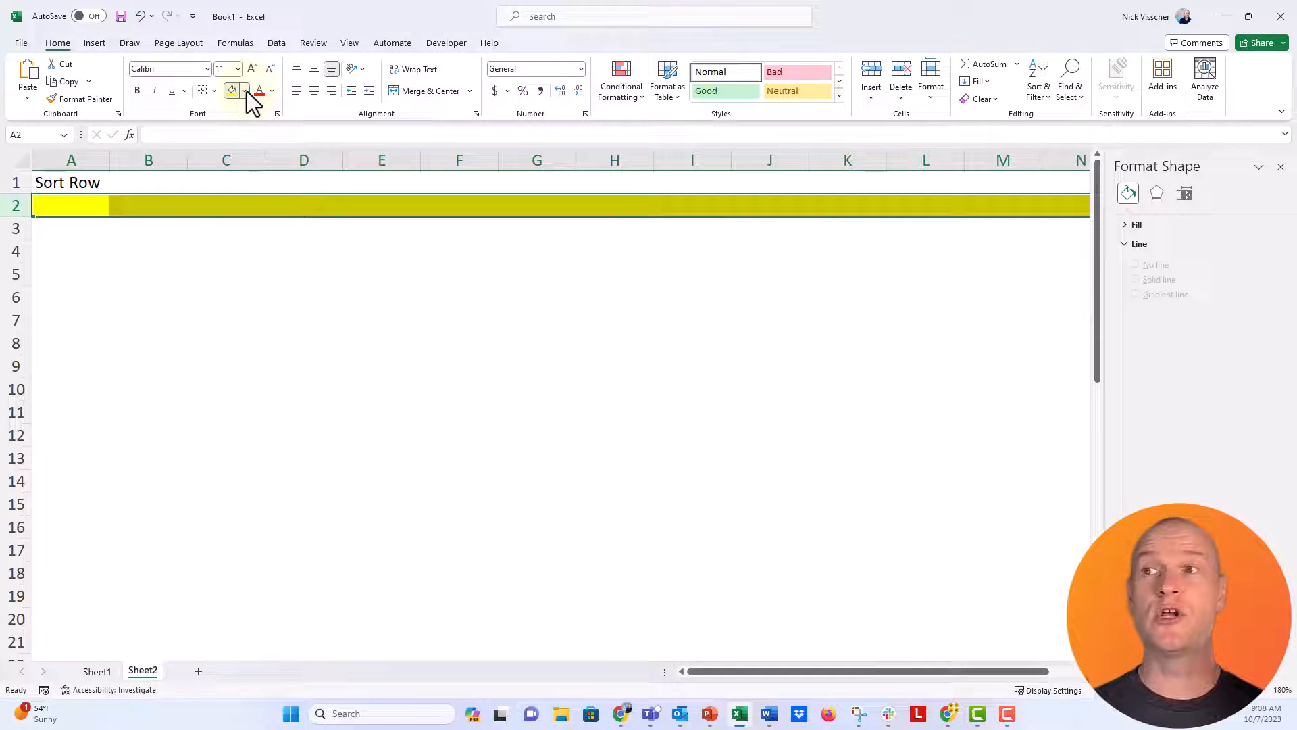
click(232, 91)
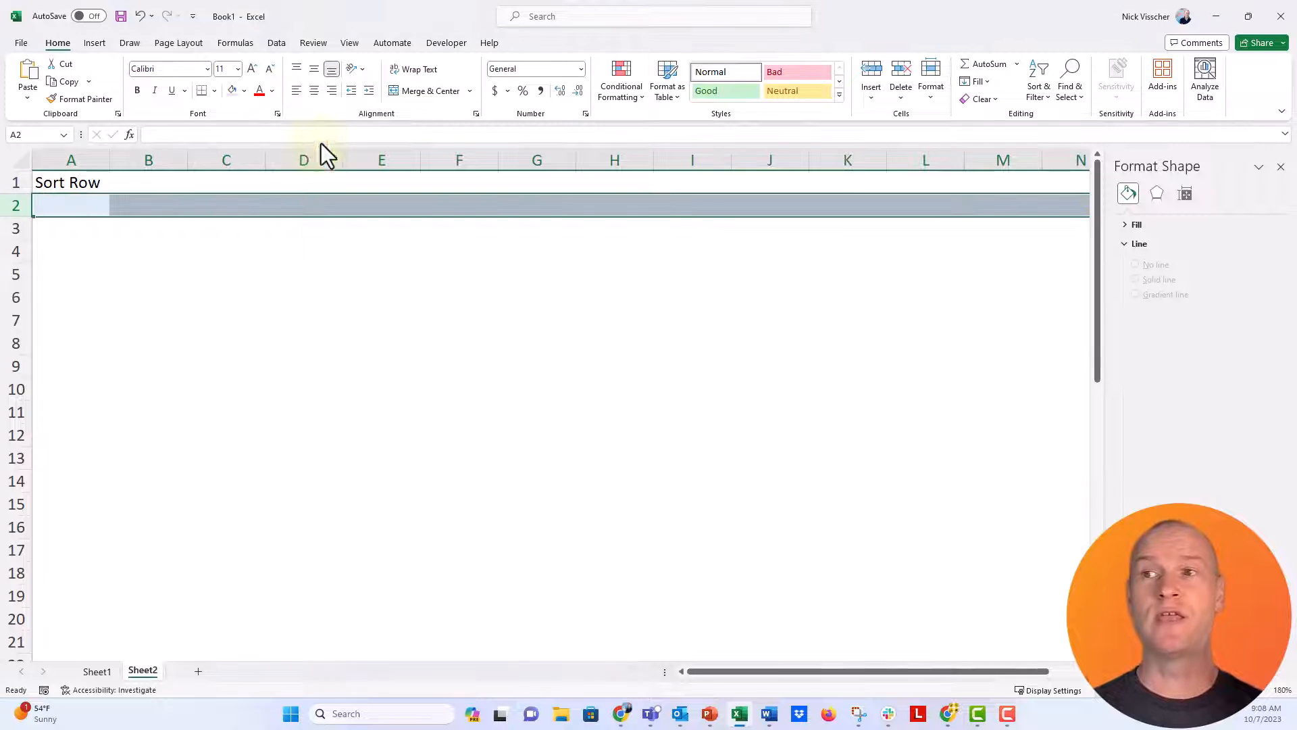
click(71, 205)
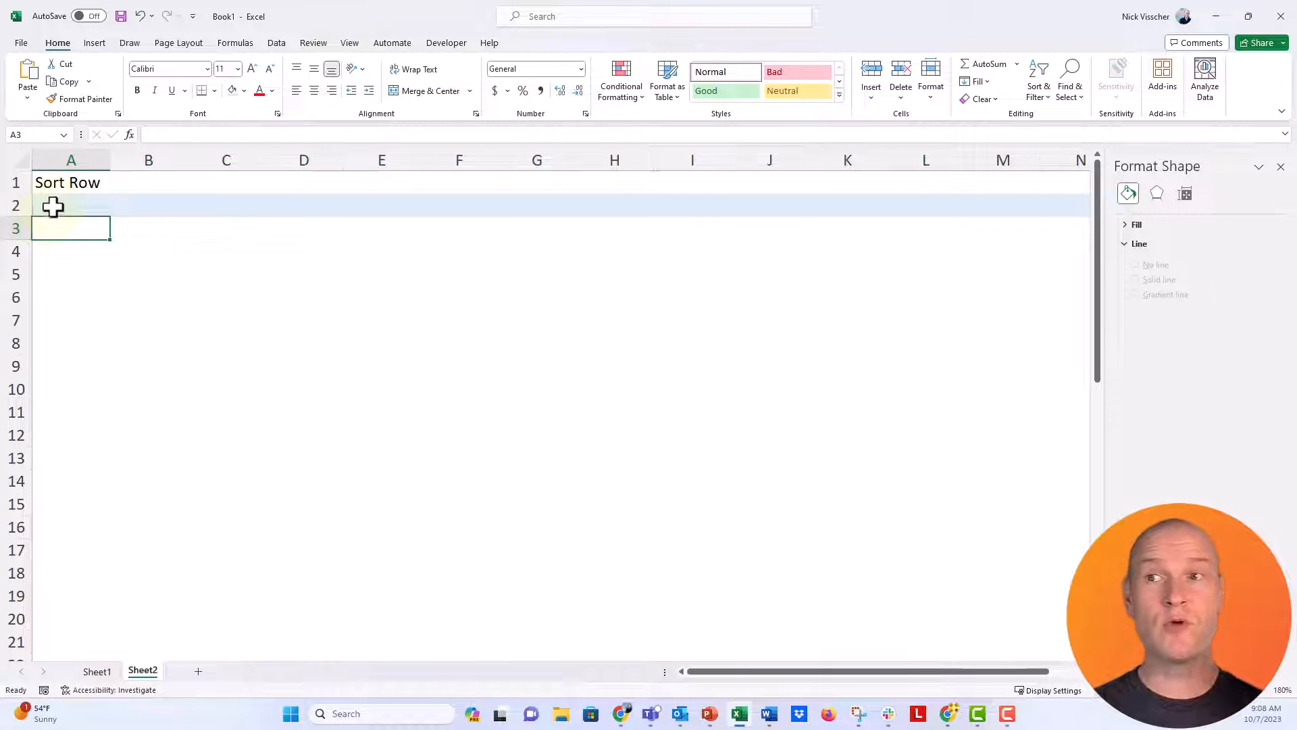
- Enter 1 in A2 and fill the number-and-blanks pattern down column A to row 51
click(70, 205)
text(1)
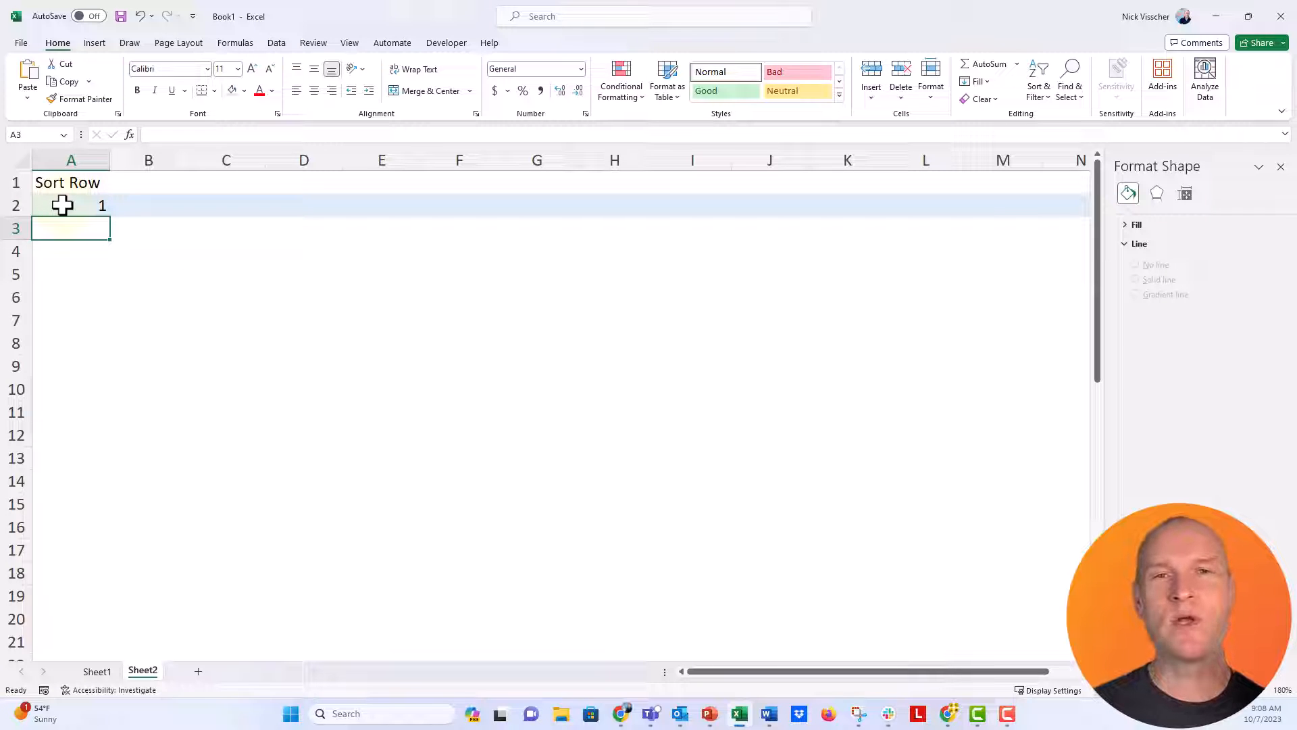
click(70, 205)
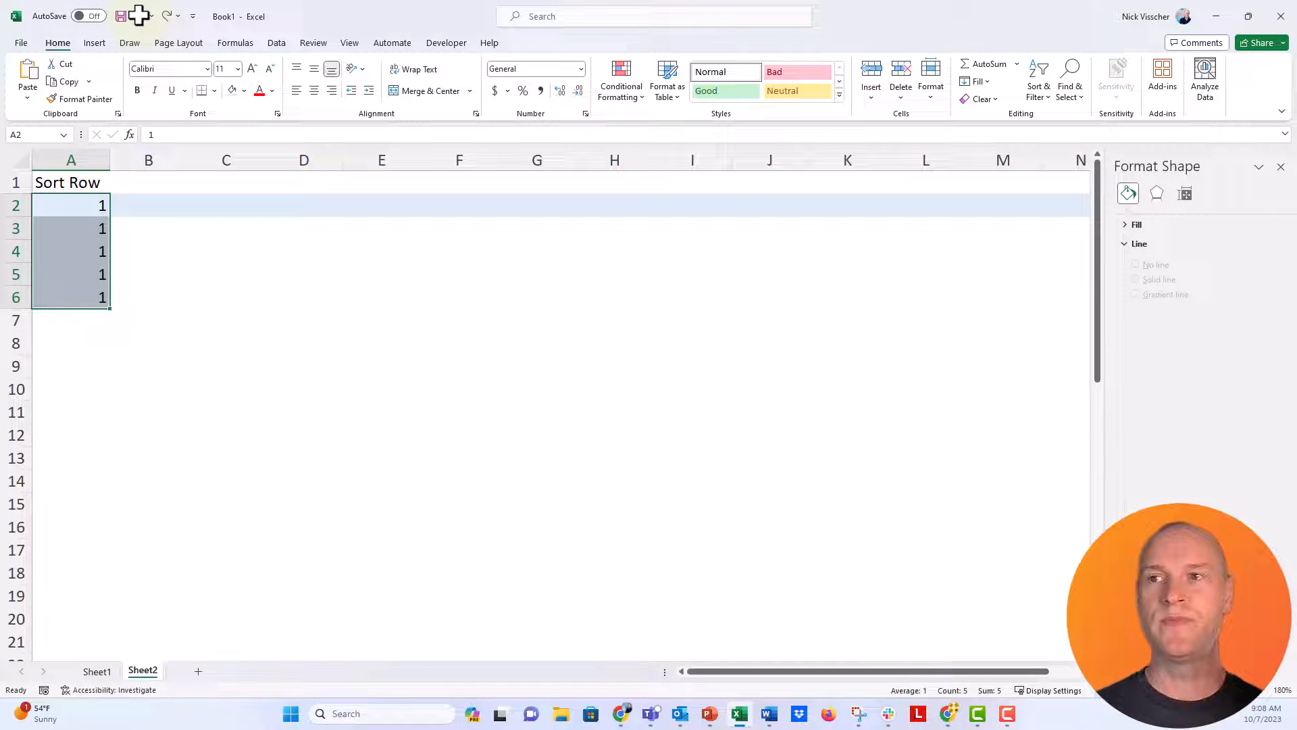
click(71, 205)
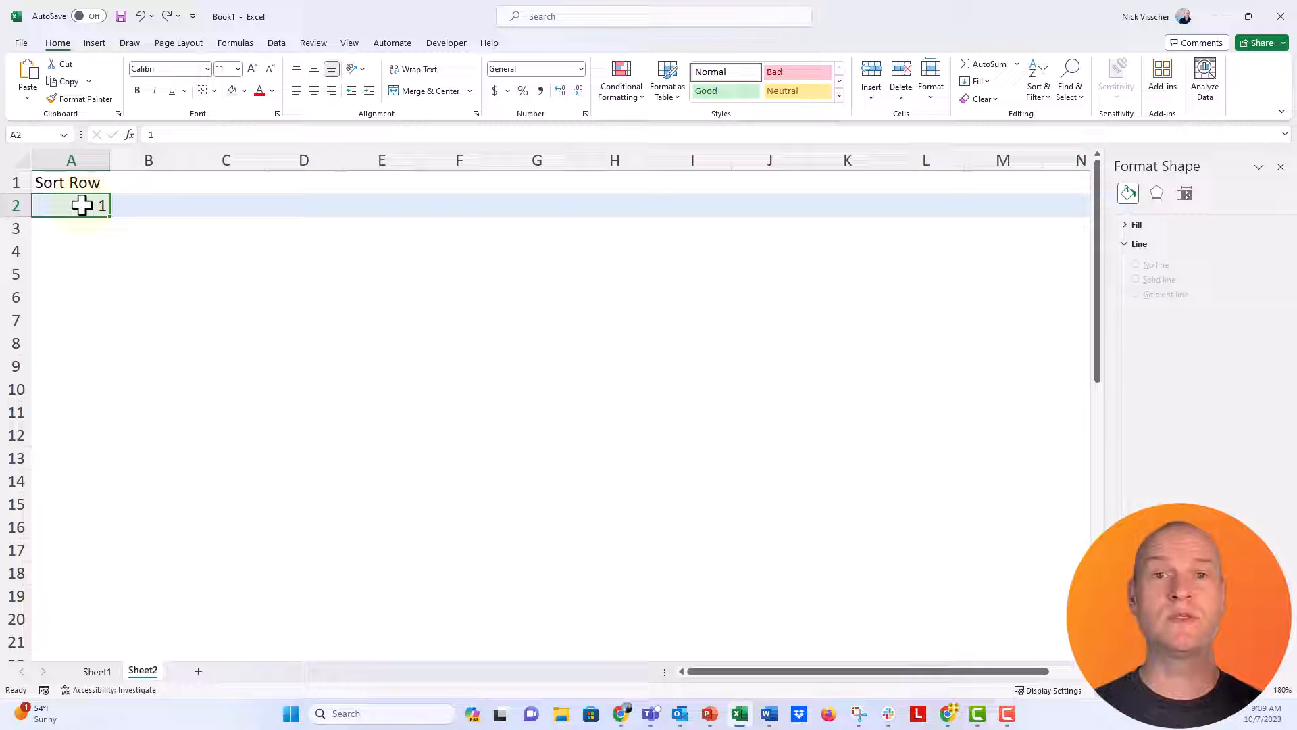
drag(78, 204, 78, 229)
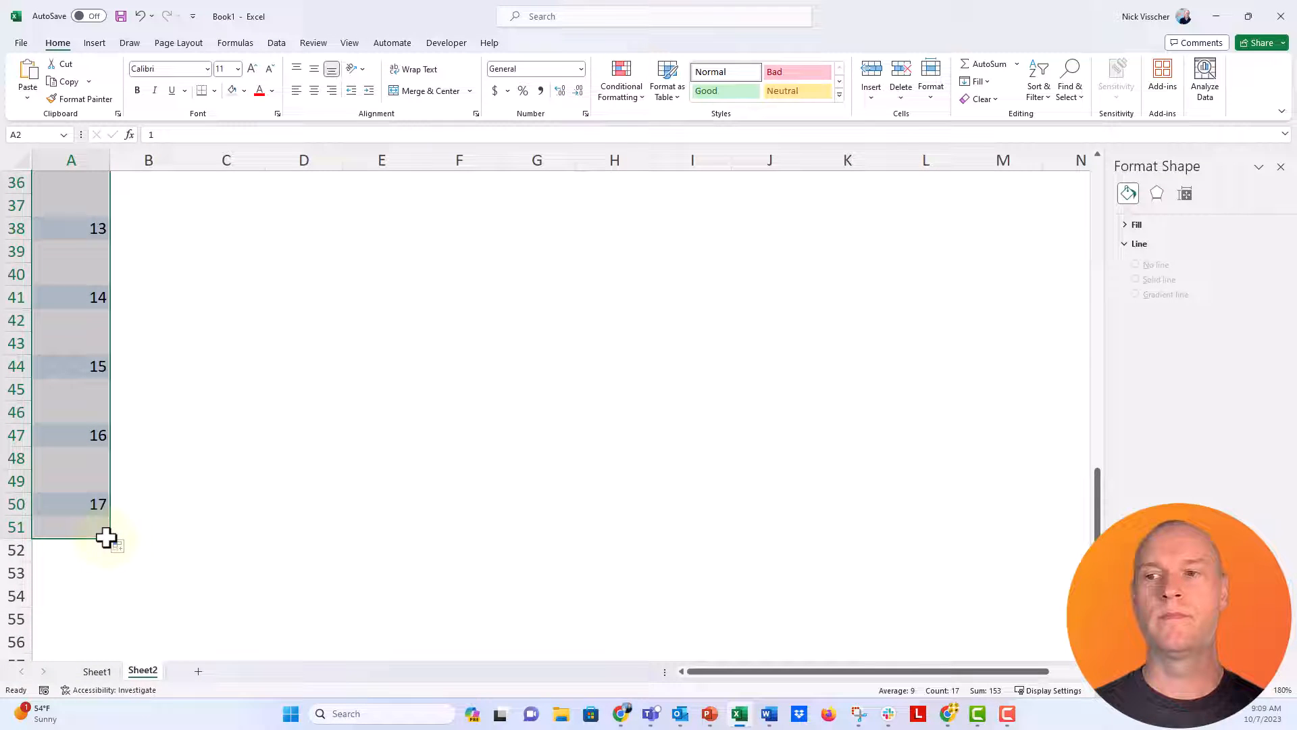
scroll(up, 3)
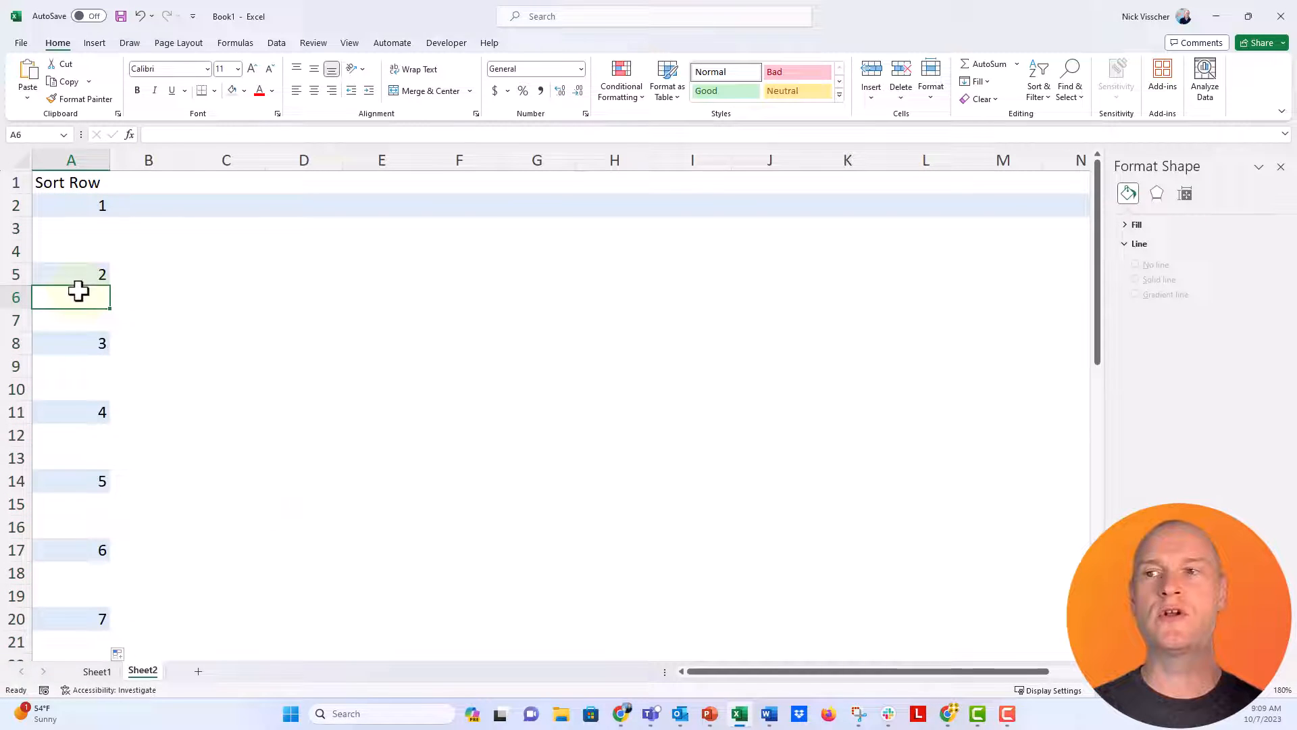
click(70, 275)
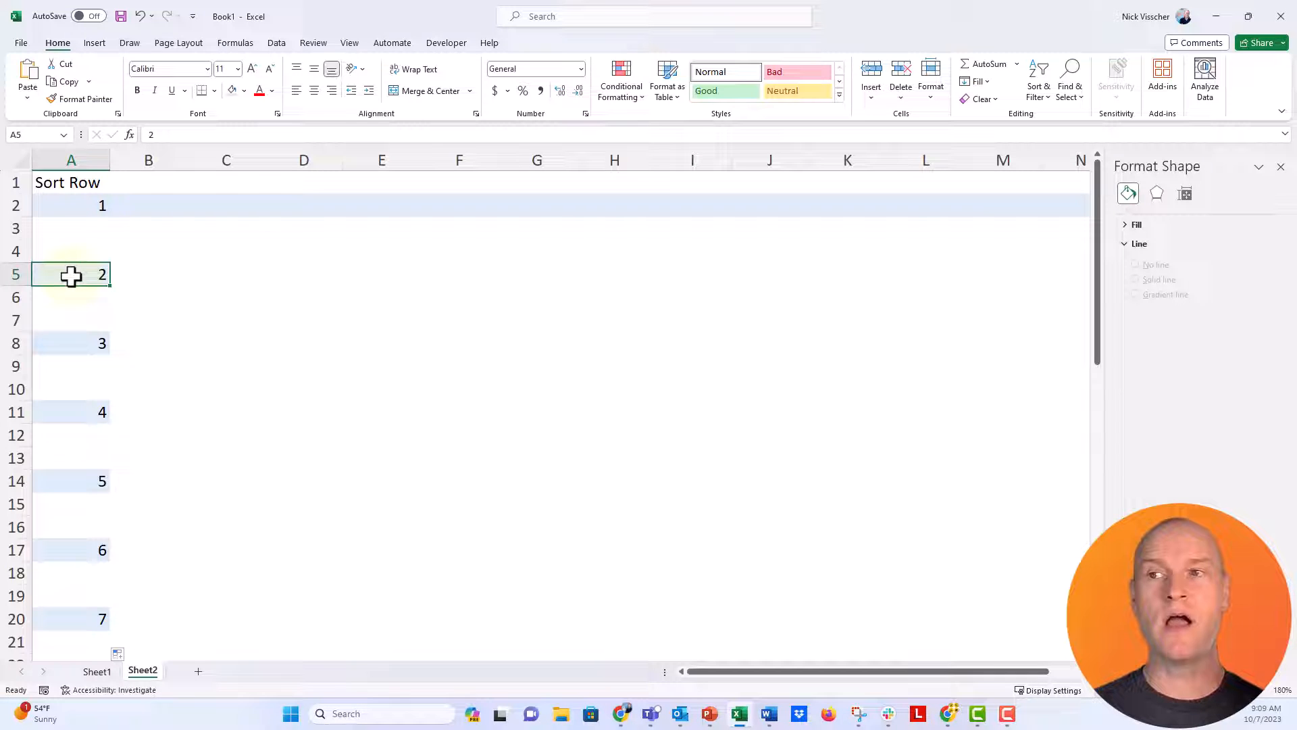
mouse_move(69, 293)
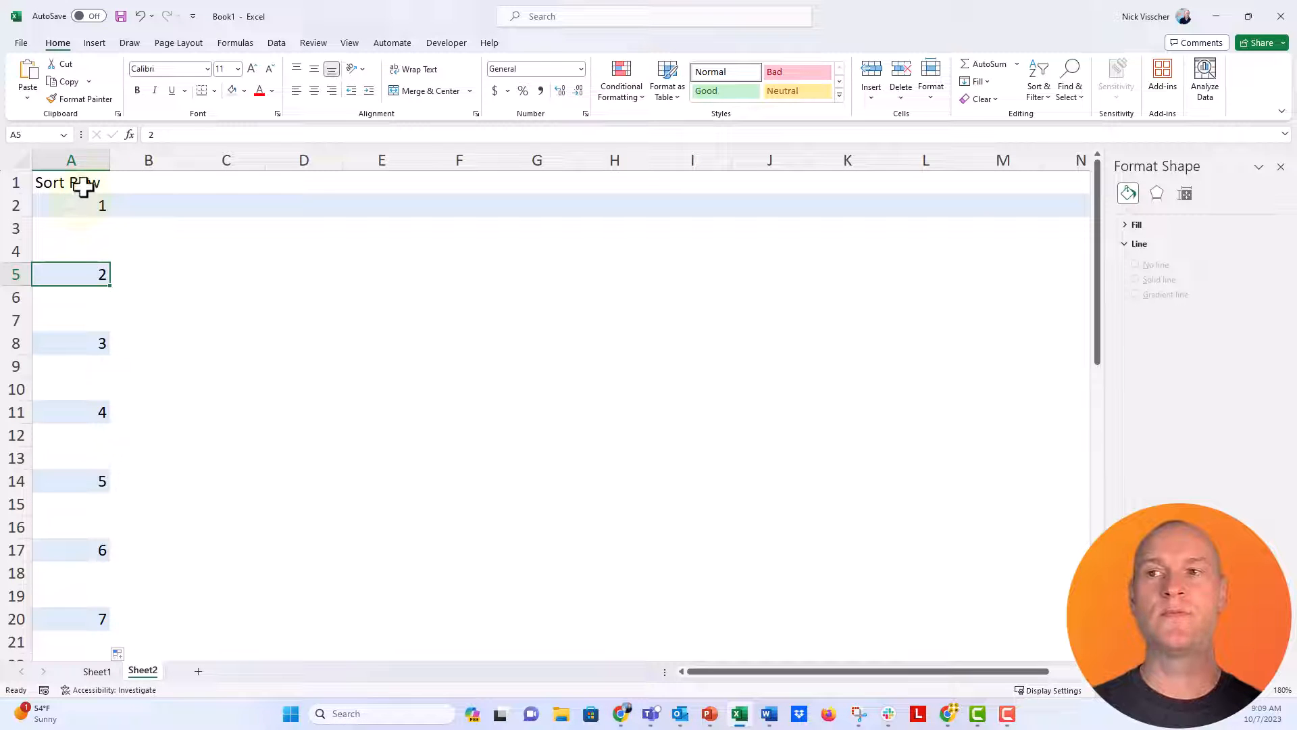
- Filter the Sort Row column to hide the blank rows
click(70, 182)
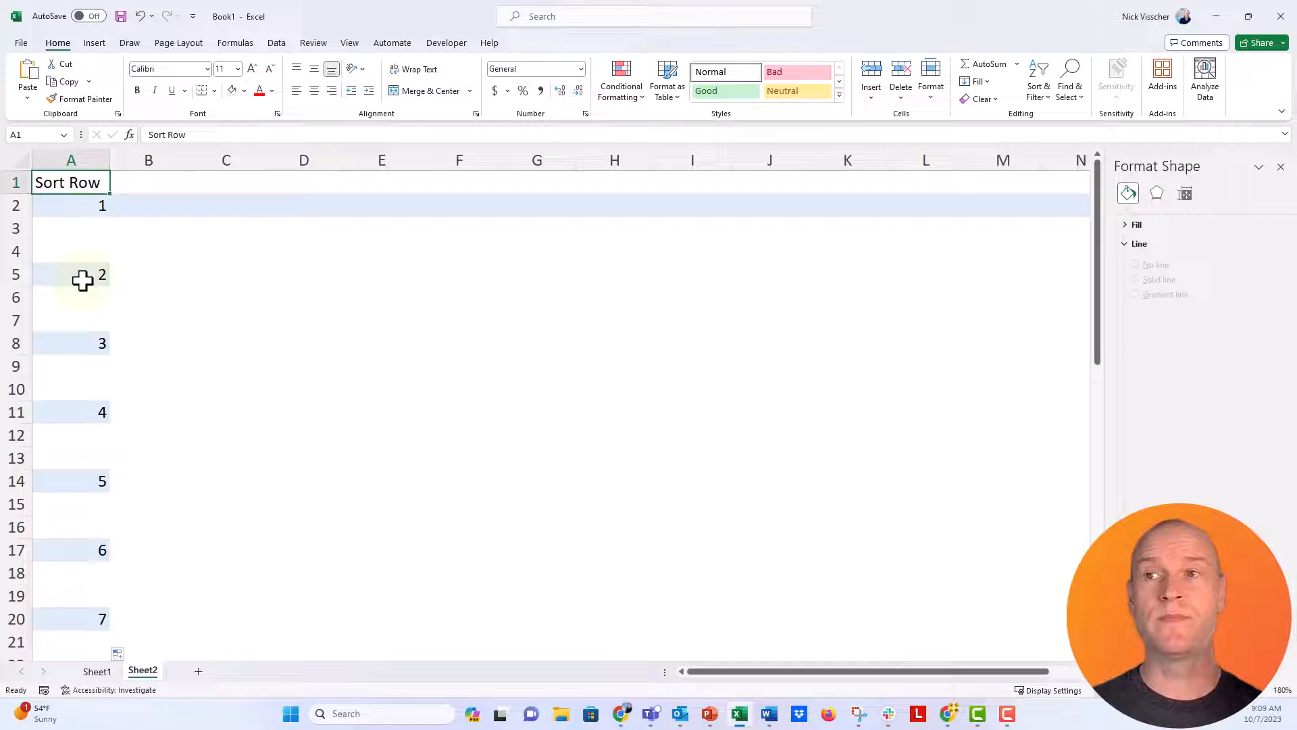
click(71, 160)
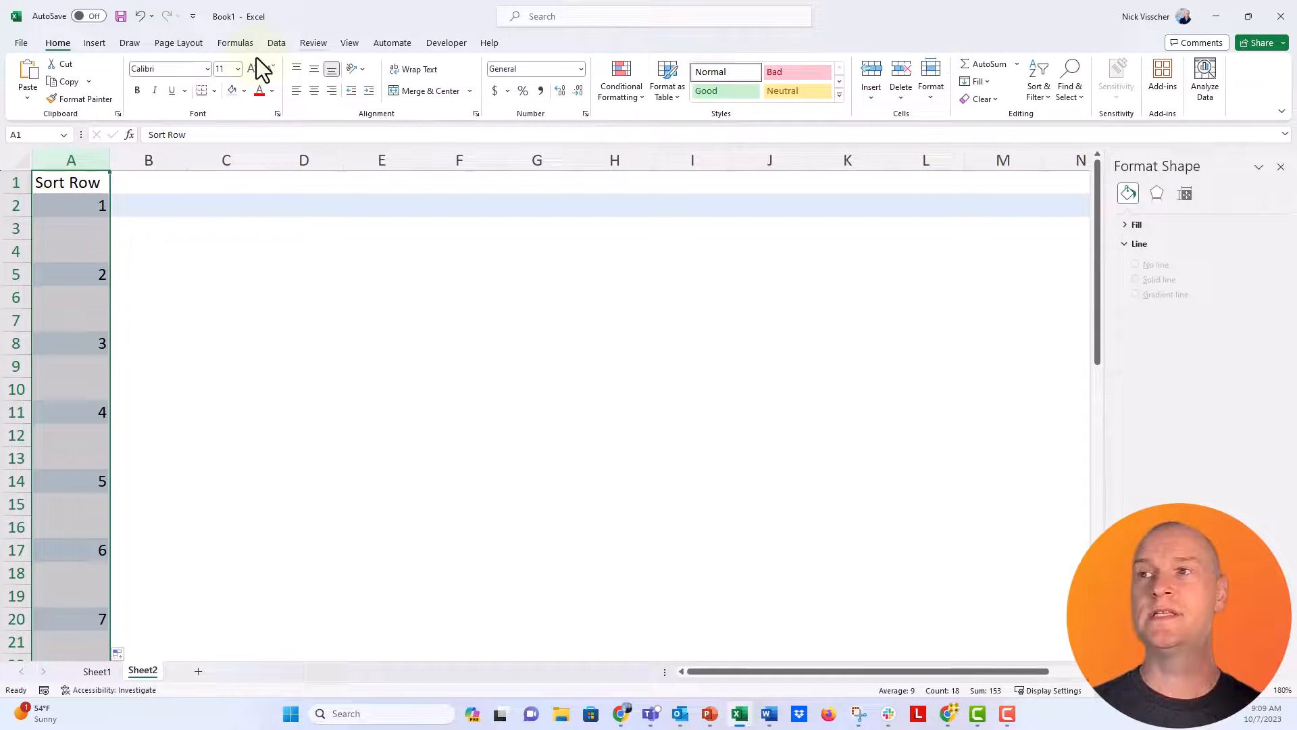
click(275, 42)
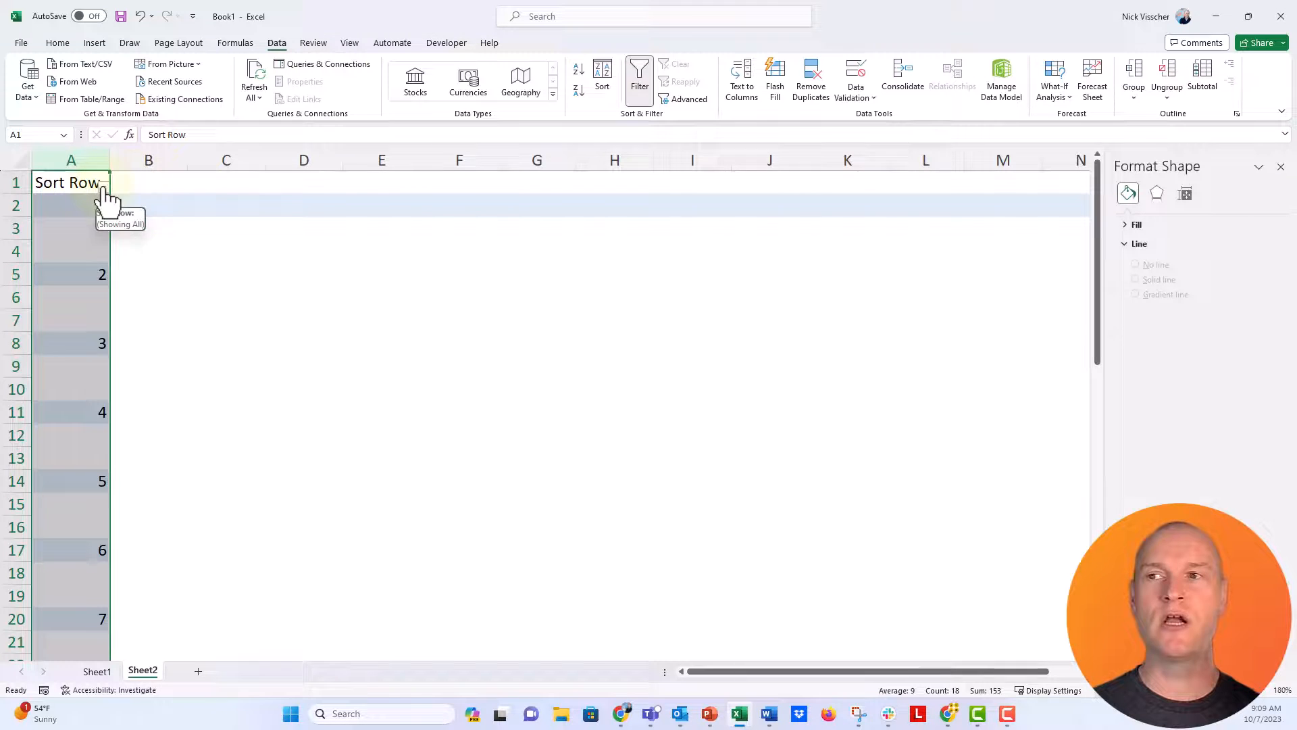
click(103, 183)
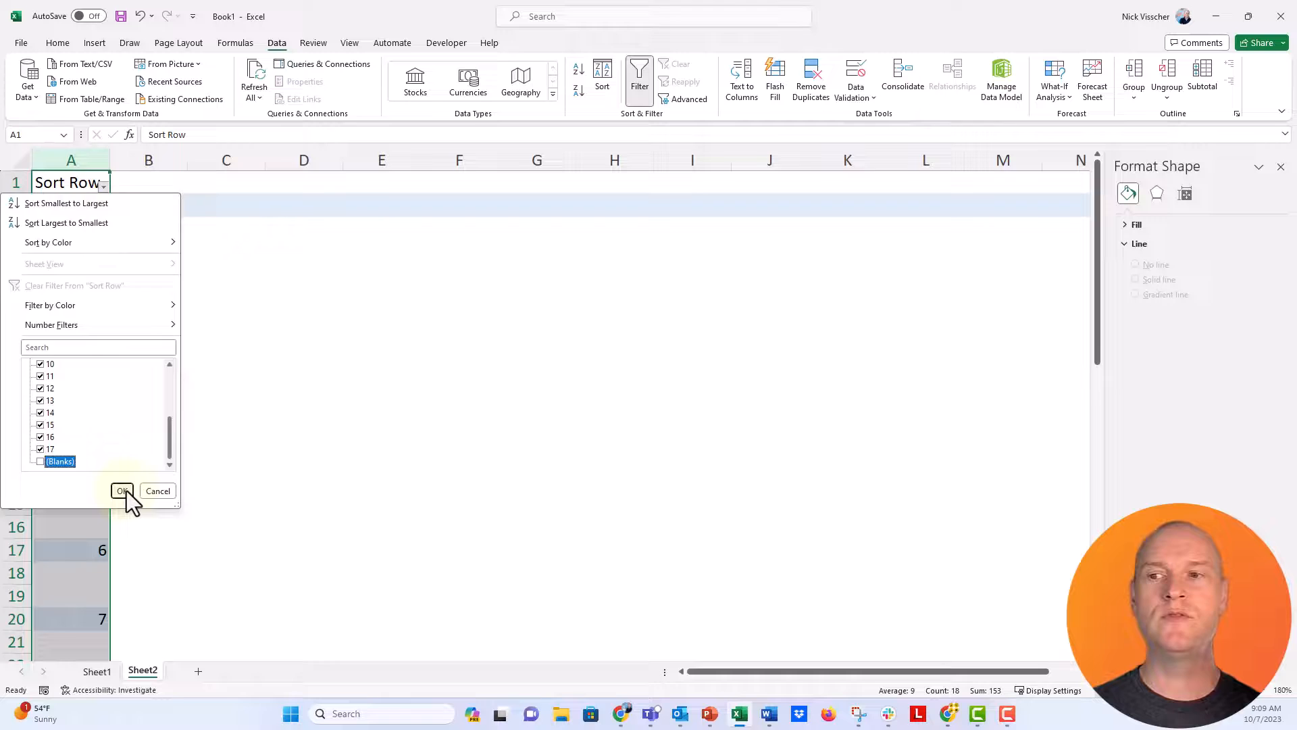
click(122, 491)
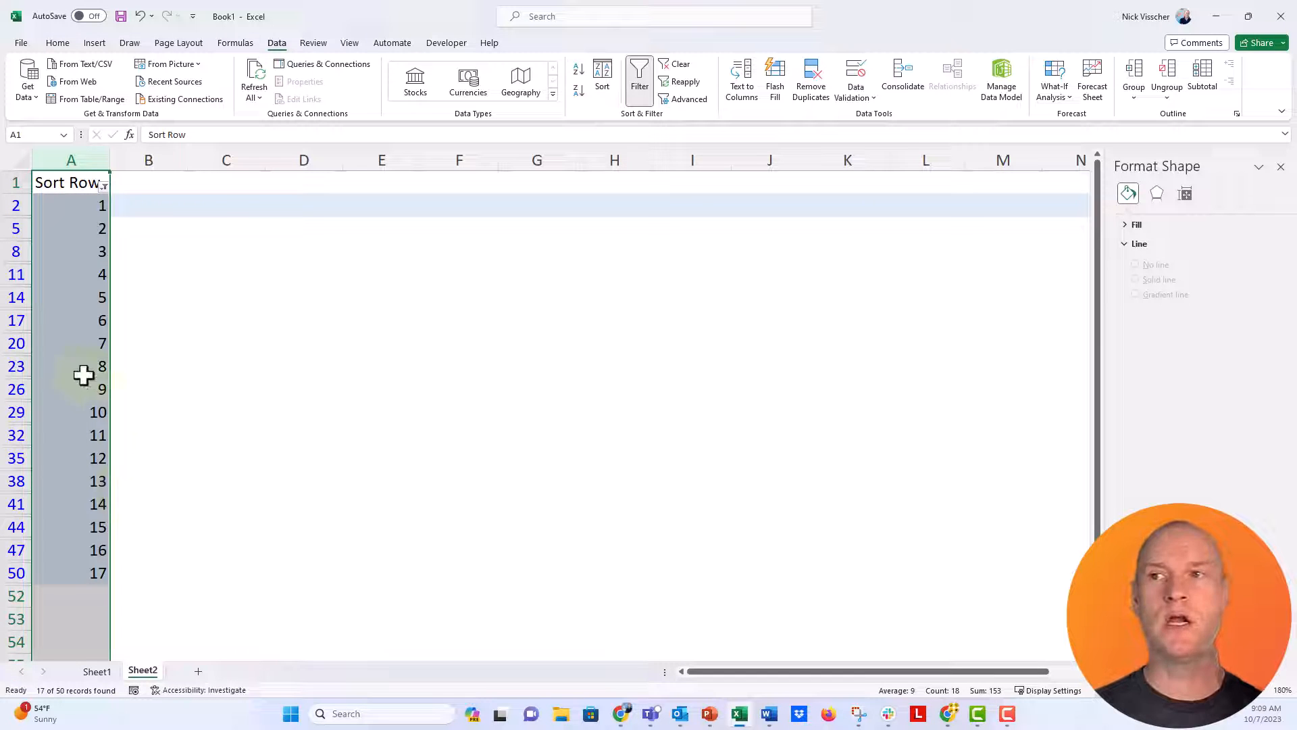
- Fill the visible numbered rows light blue across columns A to N, then show all rows again
click(71, 206)
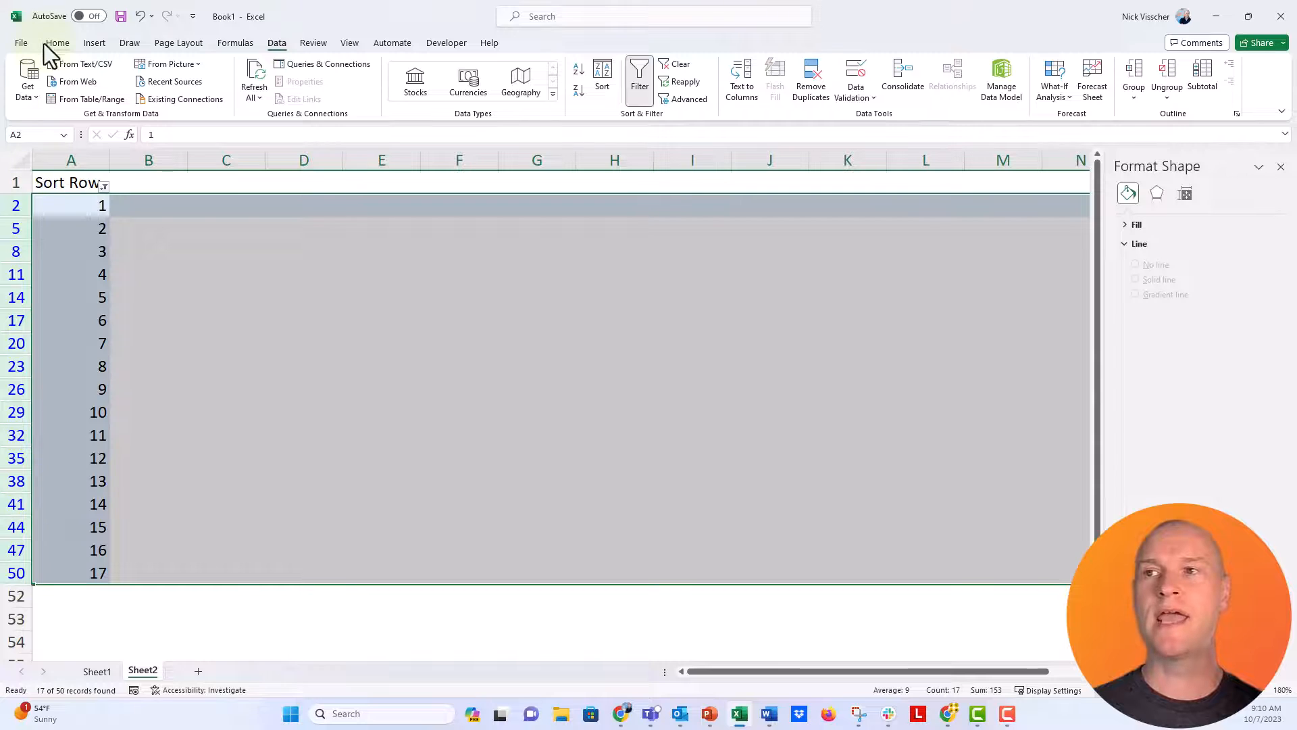
click(56, 41)
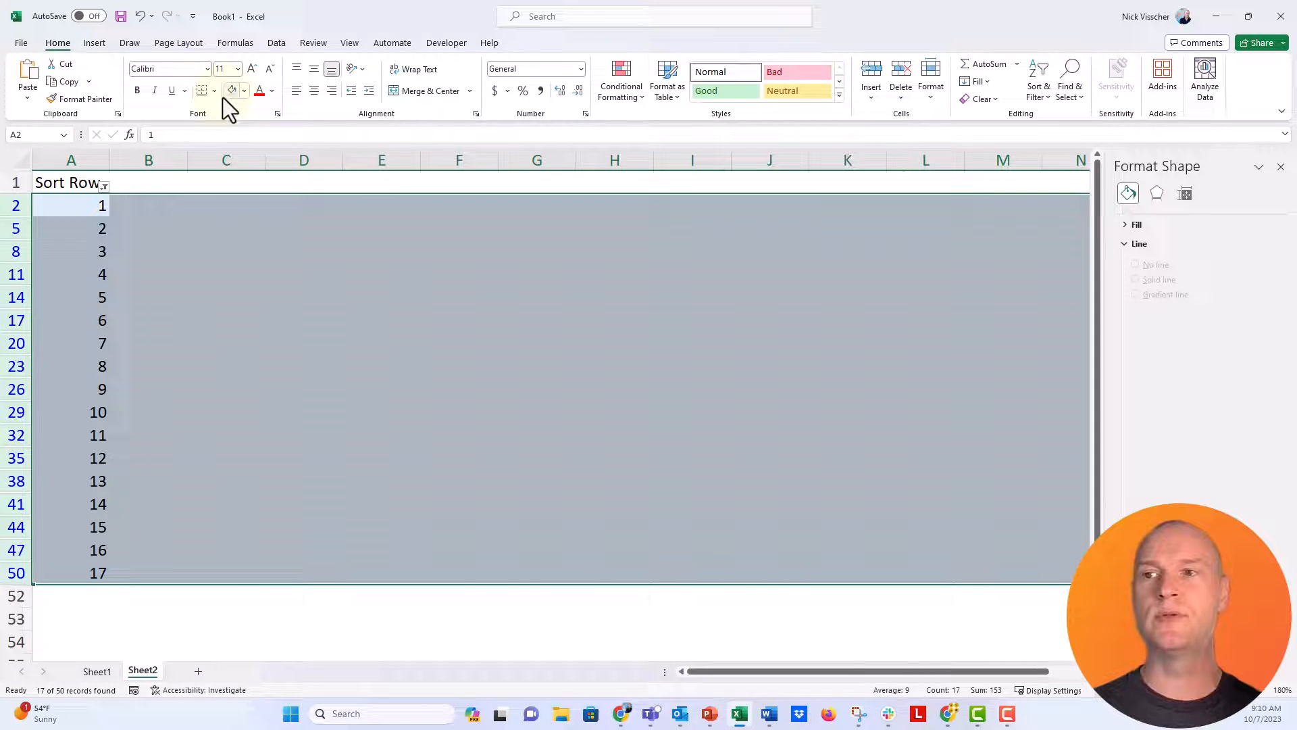
click(103, 187)
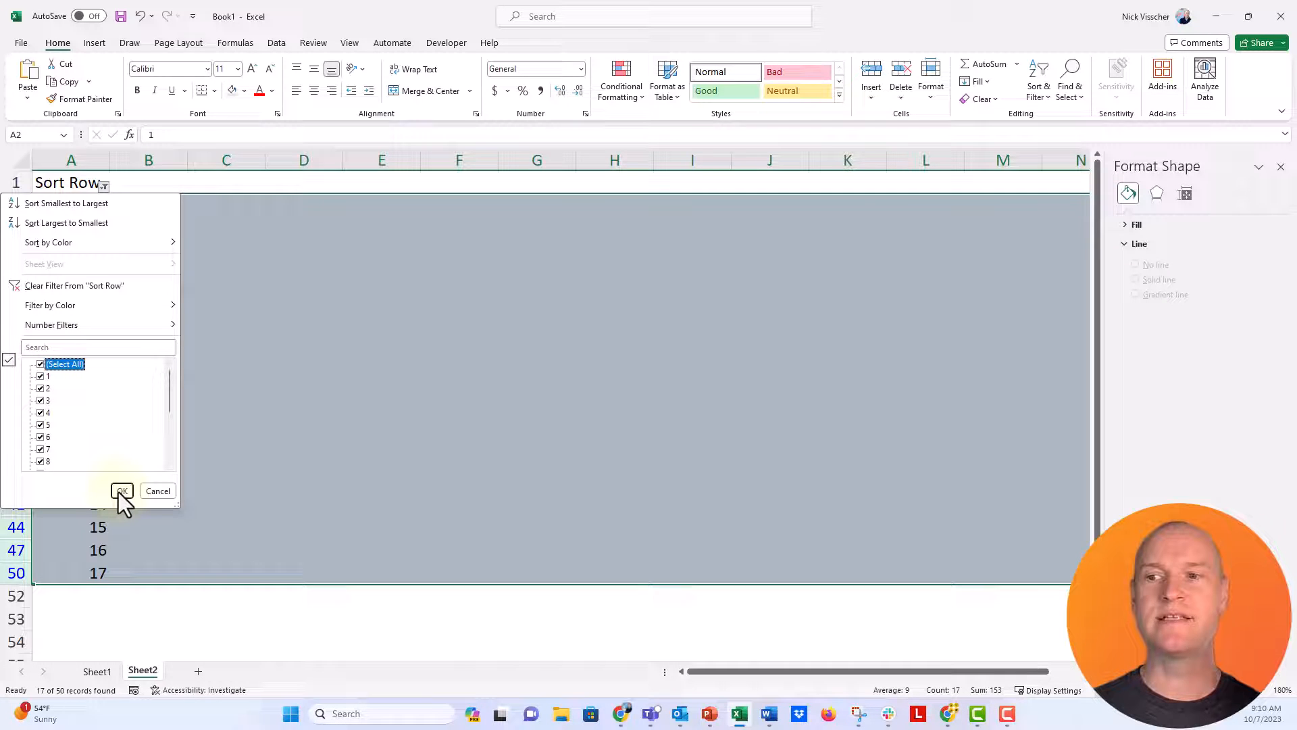
click(122, 490)
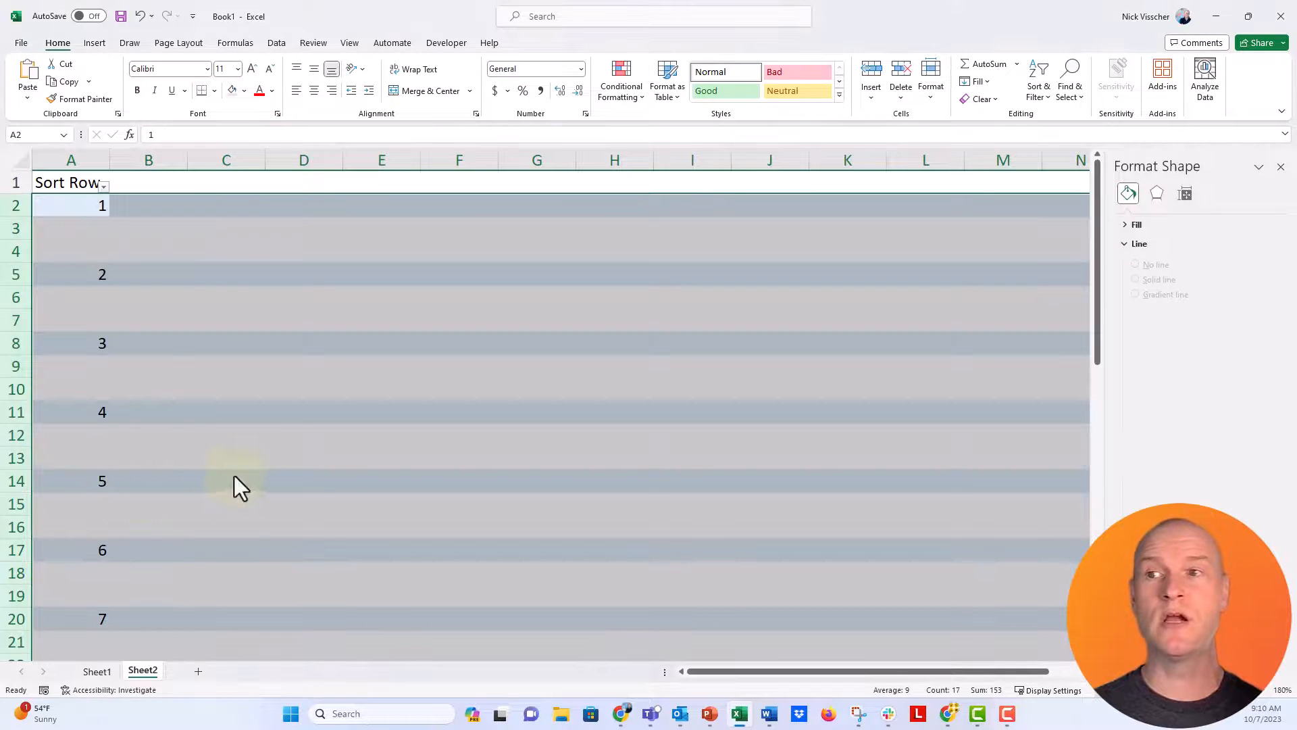
- Scroll through the sheet to review the light blue banding on every third row
scroll(down, 3)
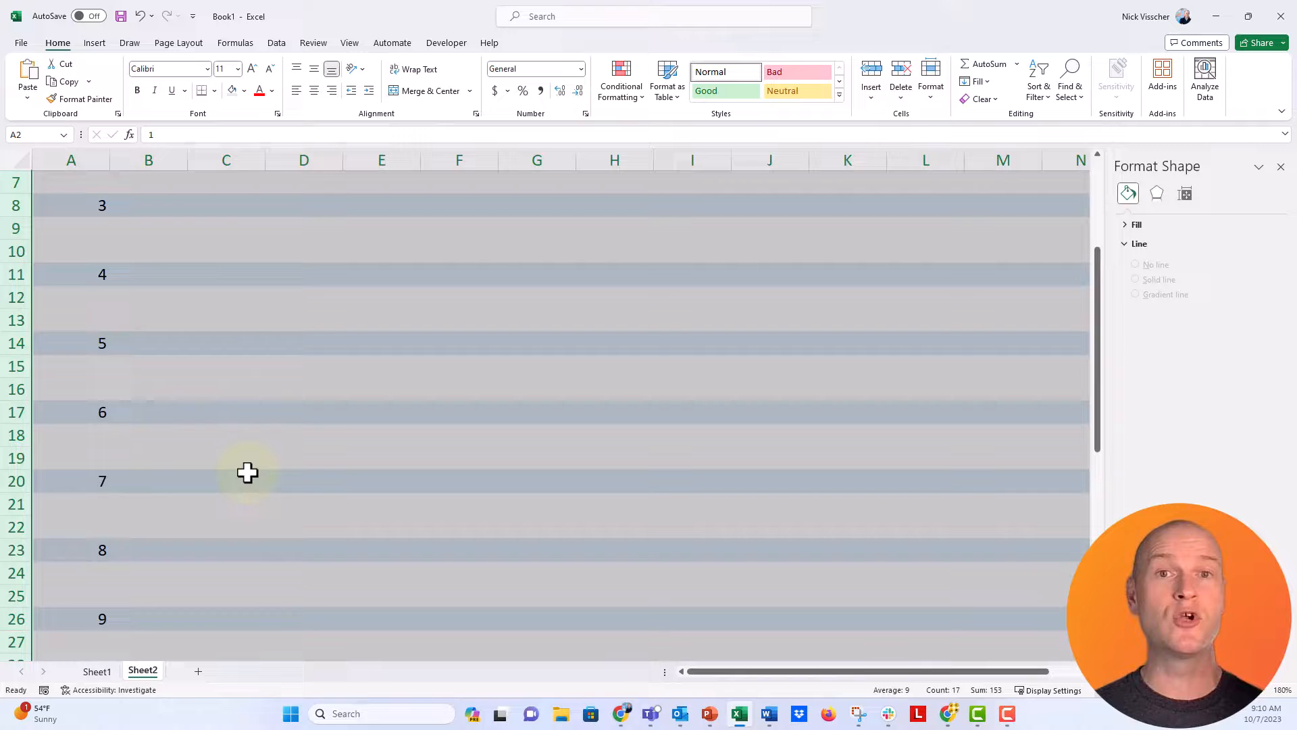
scroll(up, 3)
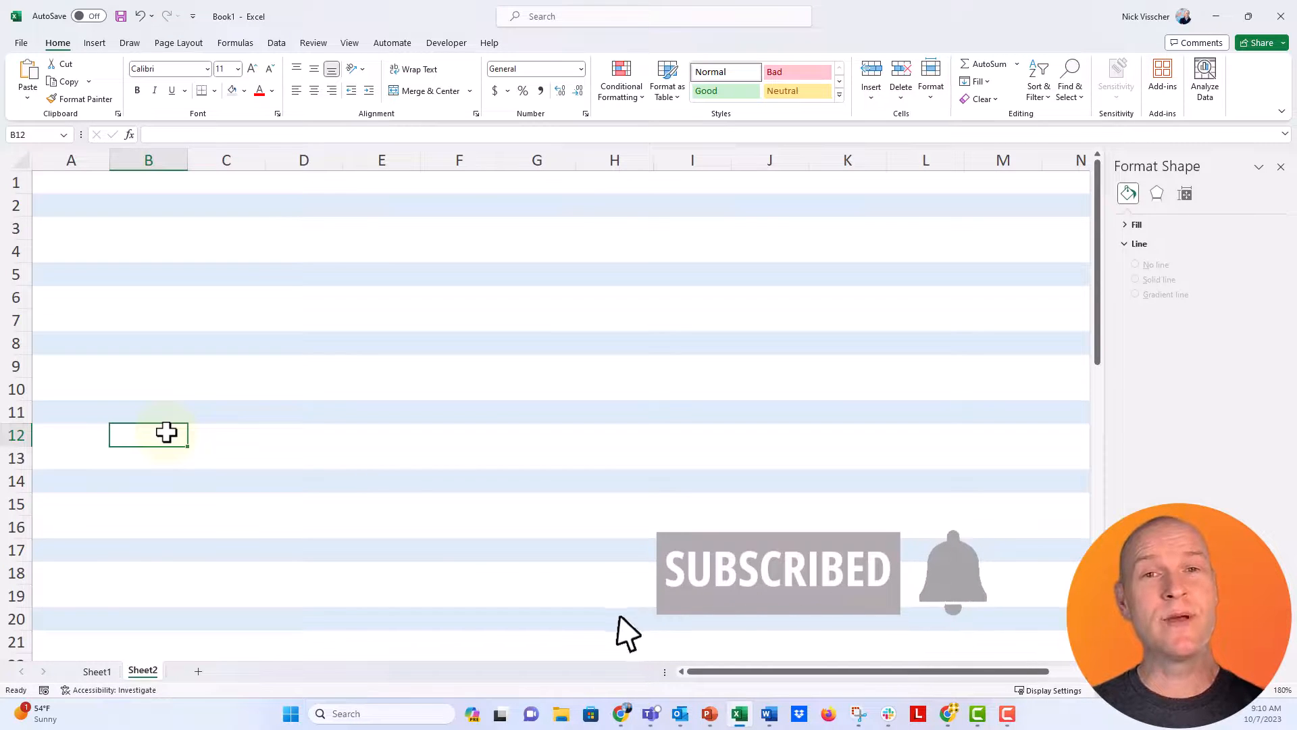
mouse_move(951, 616)
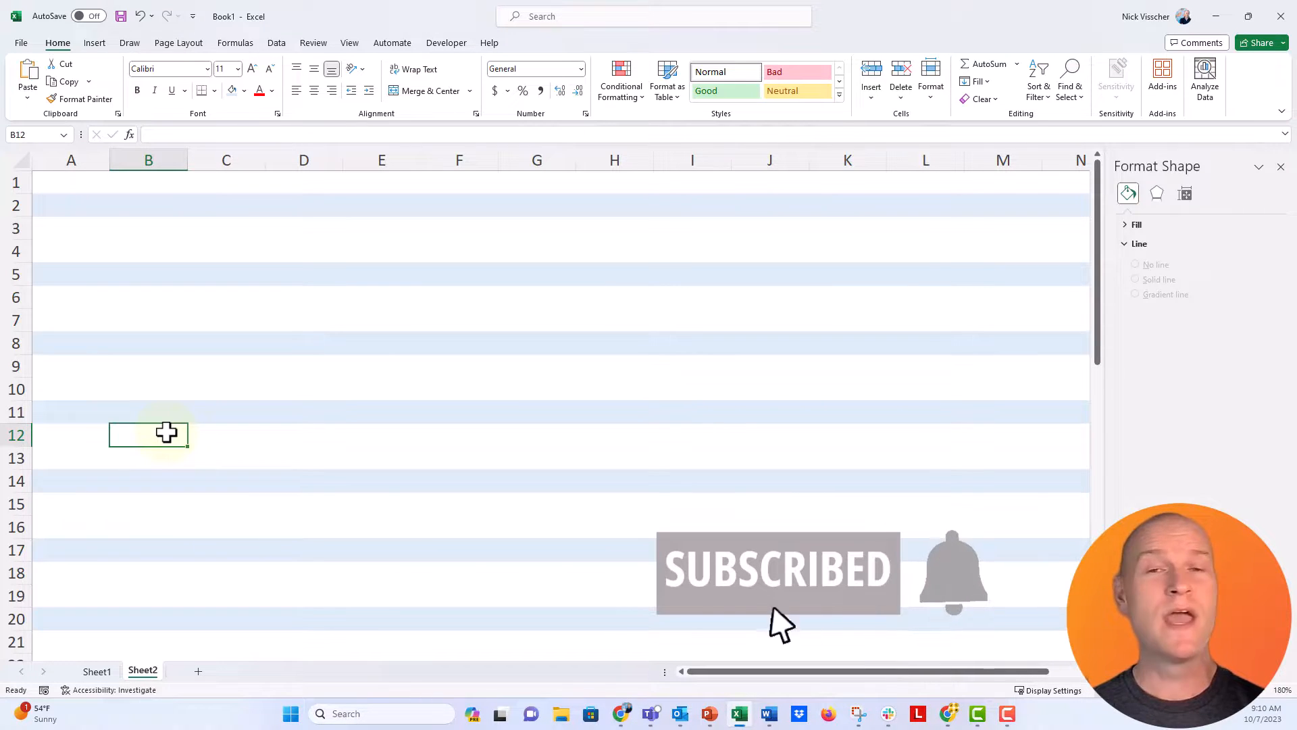
mouse_move(843, 620)
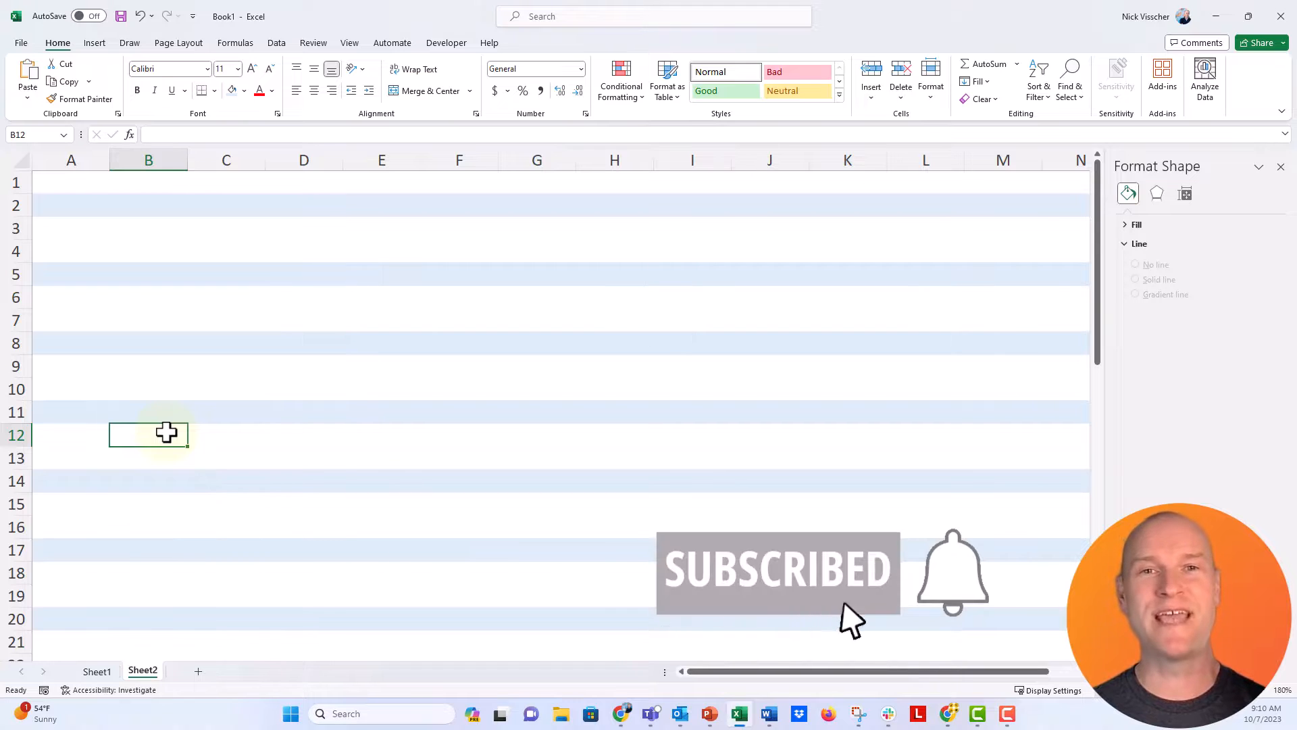